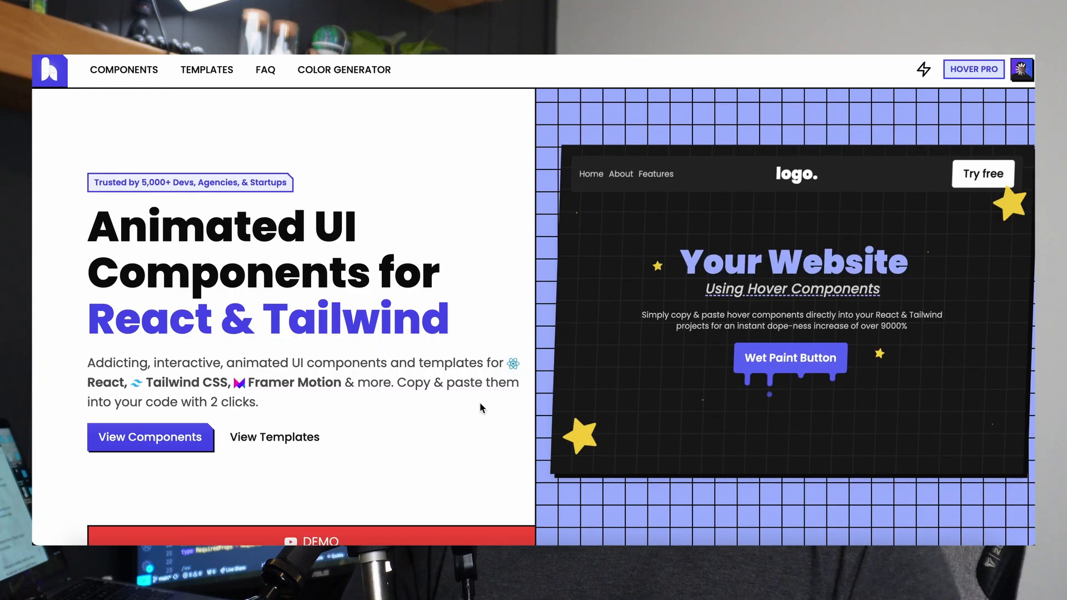
# Step: Scroll to the Readonly example and highlight the amounts array and its Readonly<number[]> type
pyautogui.scroll(-3)
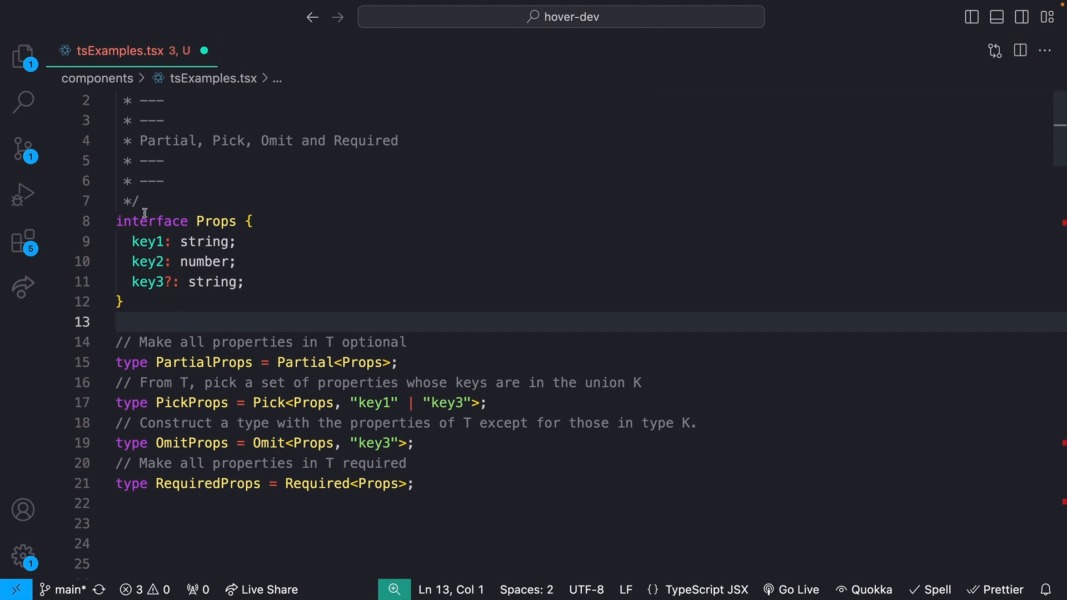
pyautogui.moveTo(181, 300)
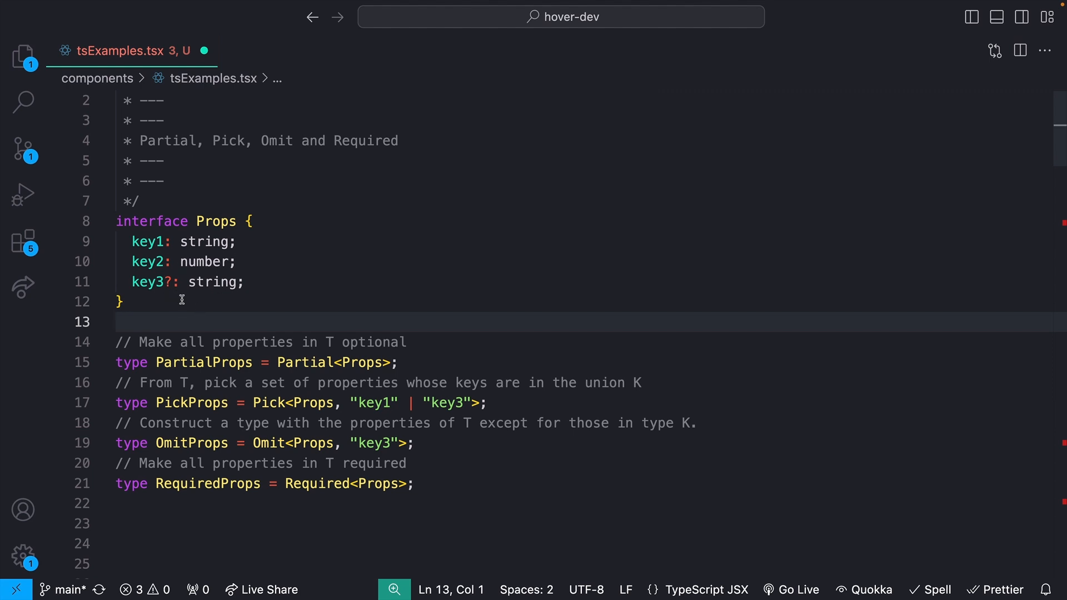
pyautogui.click(121, 300)
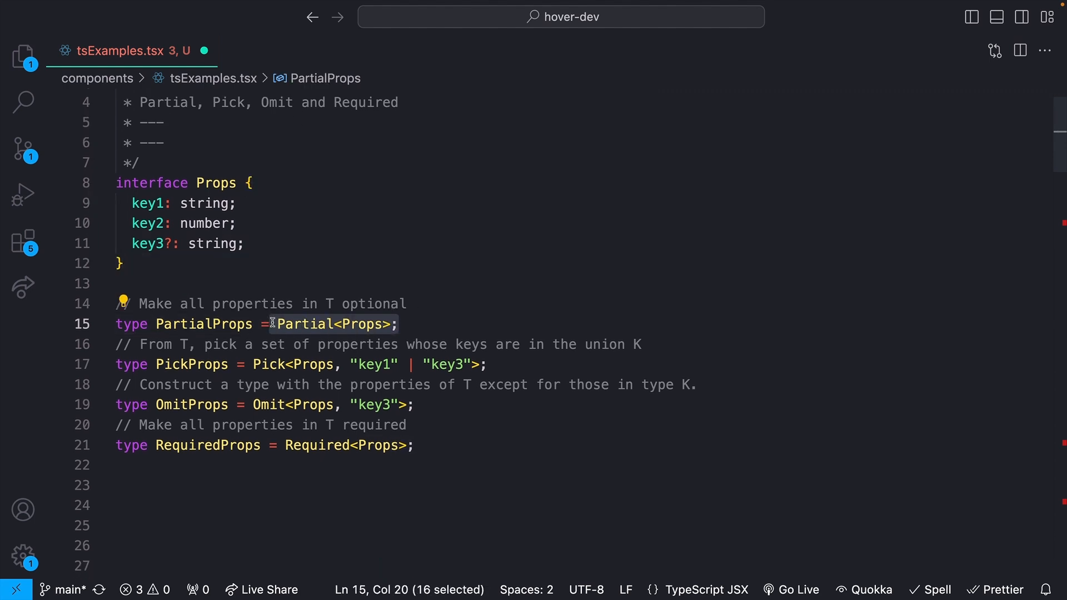
pyautogui.moveTo(306, 324)
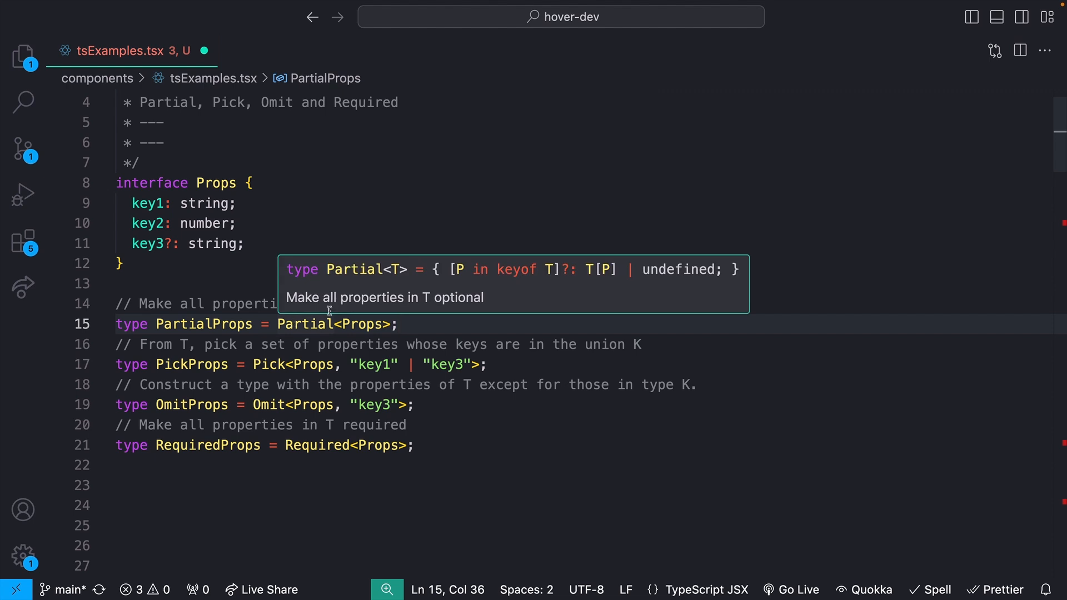
pyautogui.moveTo(194, 321)
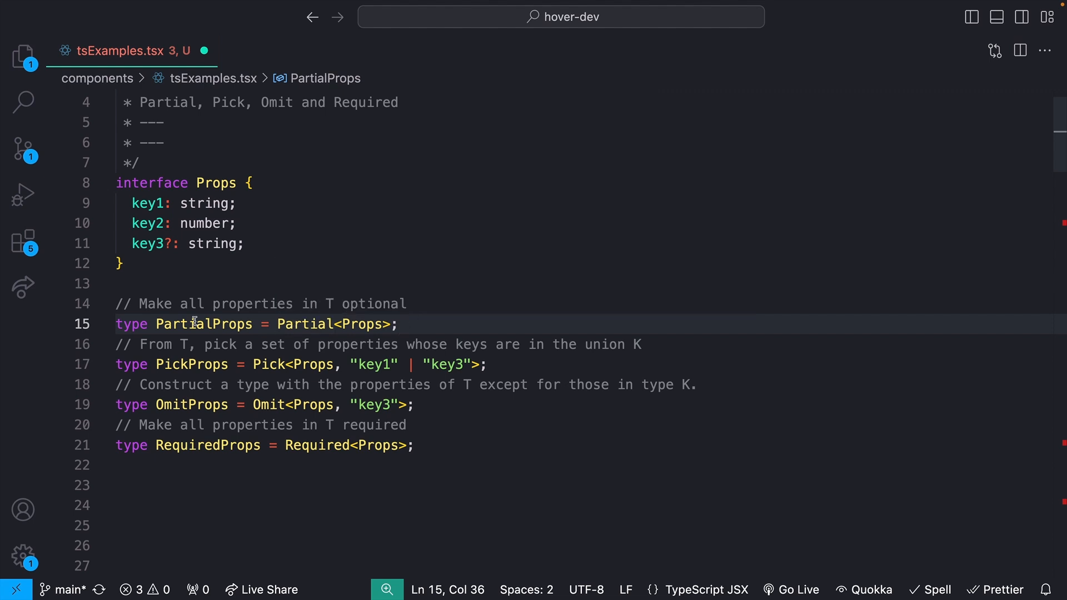
pyautogui.moveTo(204, 324)
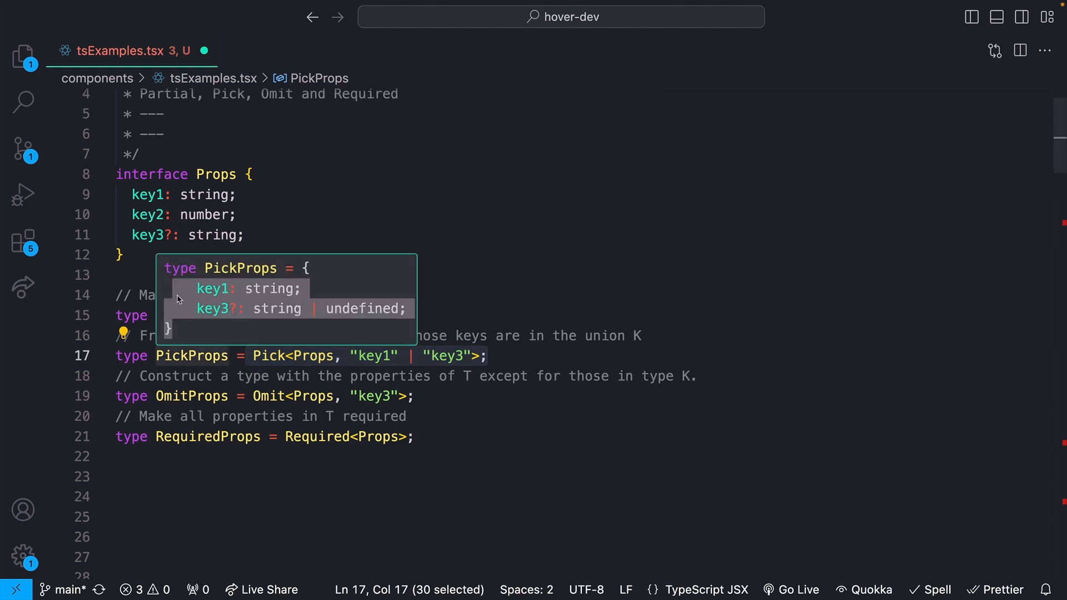
pyautogui.click(445, 396)
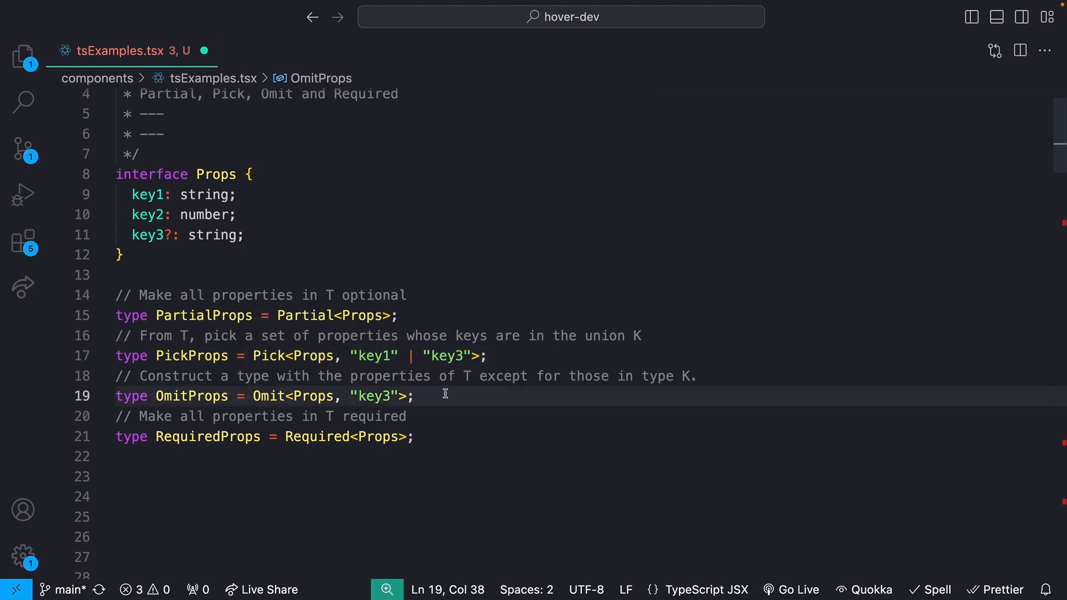
pyautogui.moveTo(370, 398)
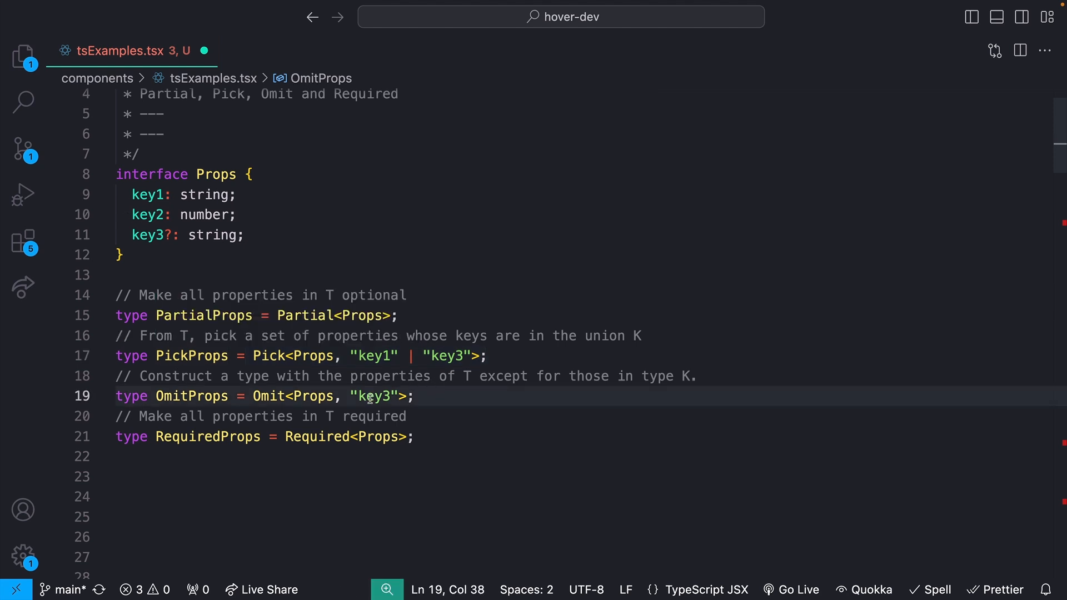
pyautogui.doubleClick(374, 396)
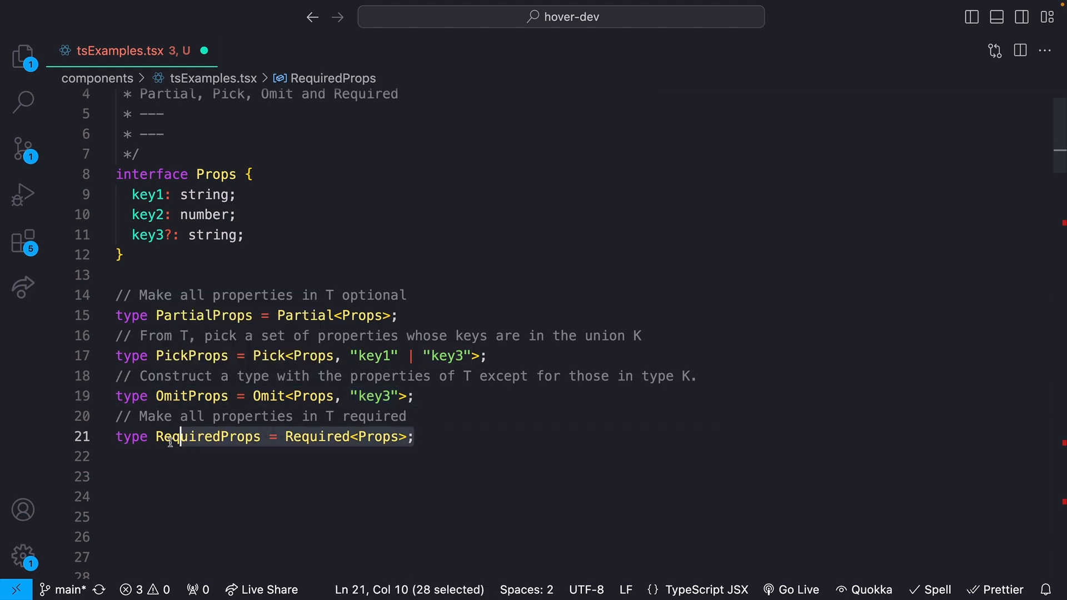
pyautogui.moveTo(204, 436)
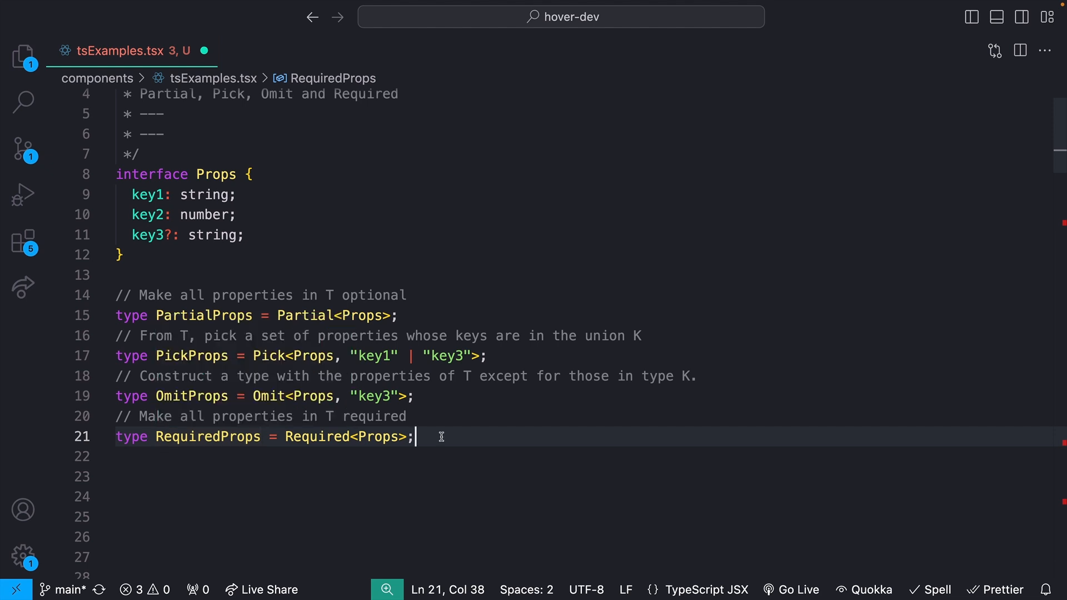
pyautogui.click(362, 273)
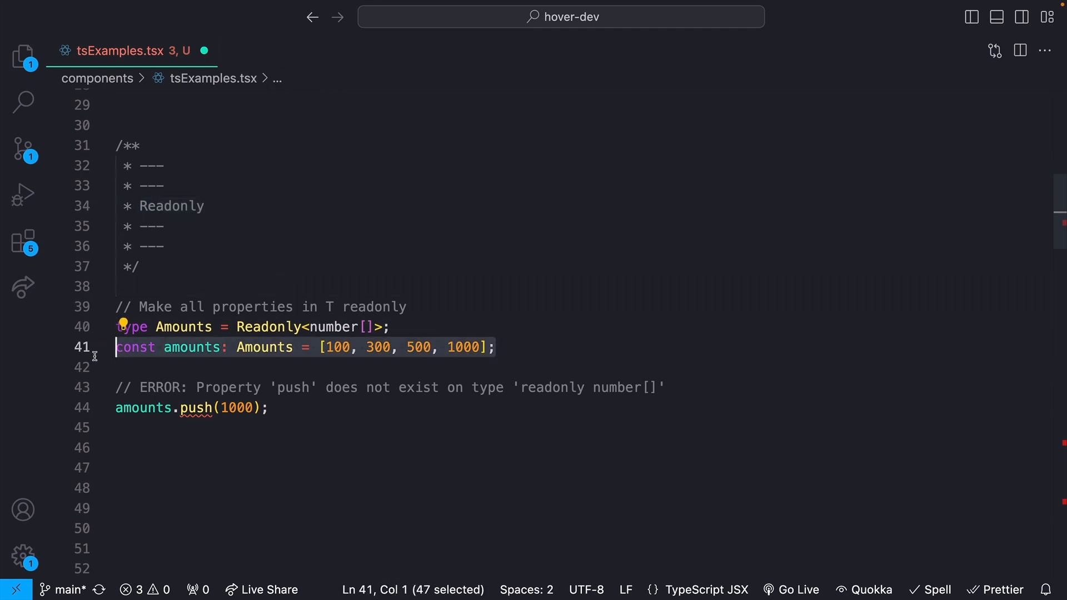
pyautogui.moveTo(487, 333)
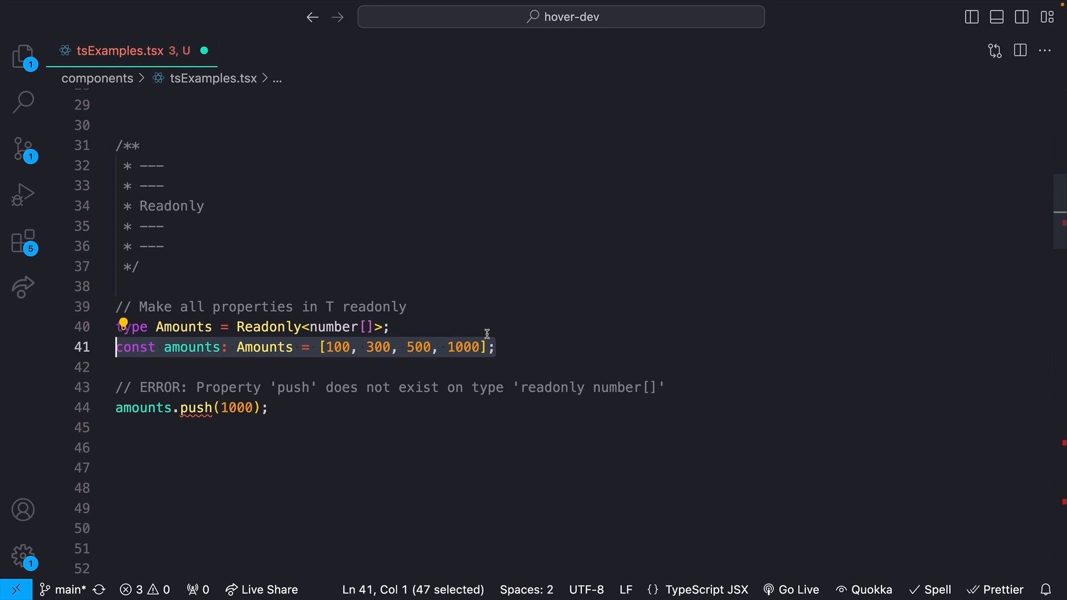
pyautogui.moveTo(485, 347)
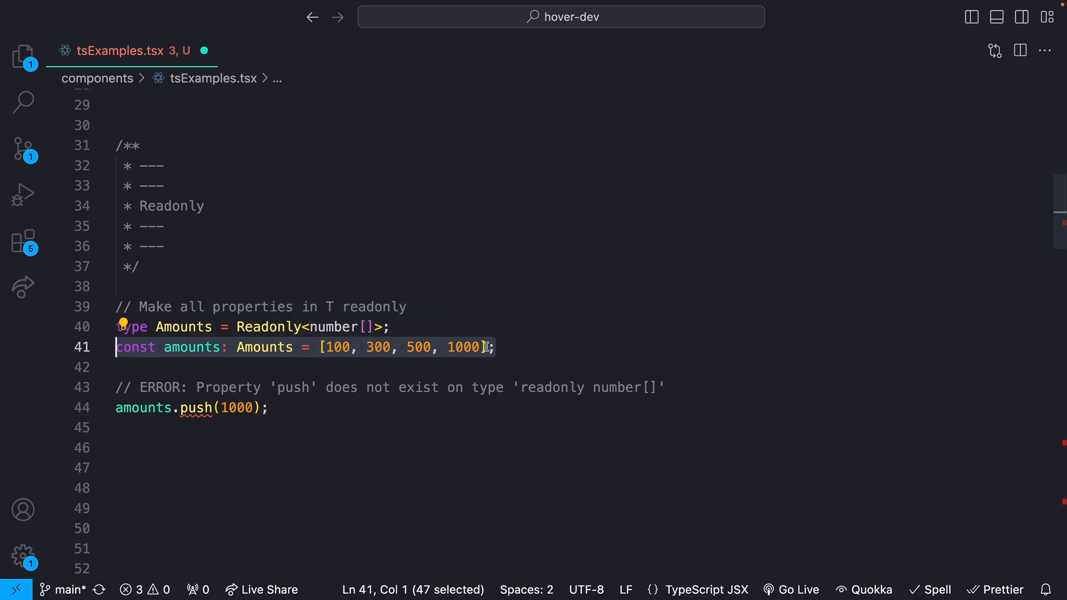
pyautogui.click(319, 347)
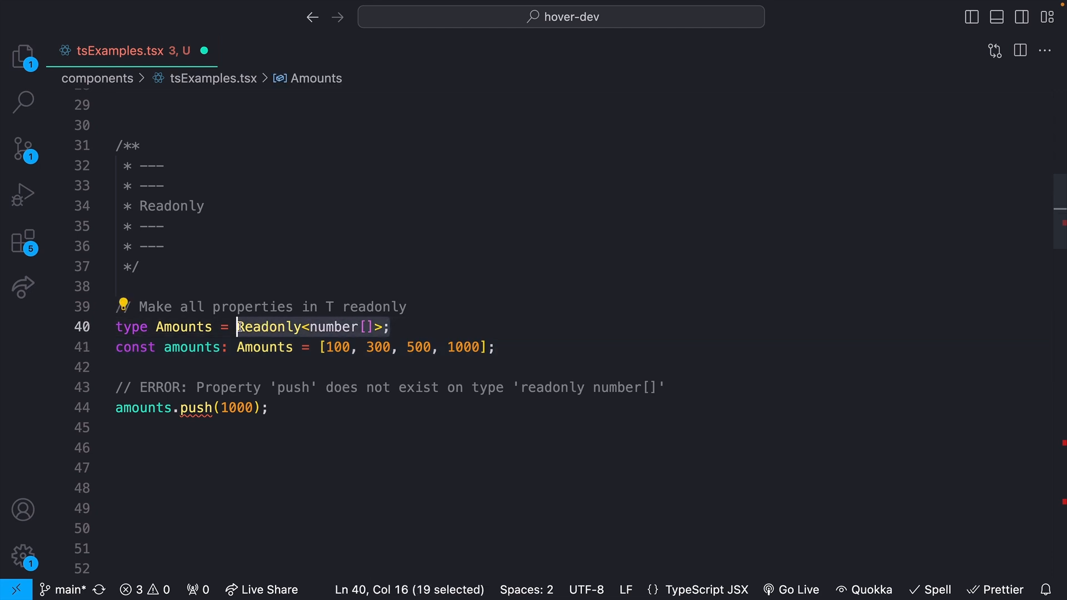
pyautogui.moveTo(278, 326)
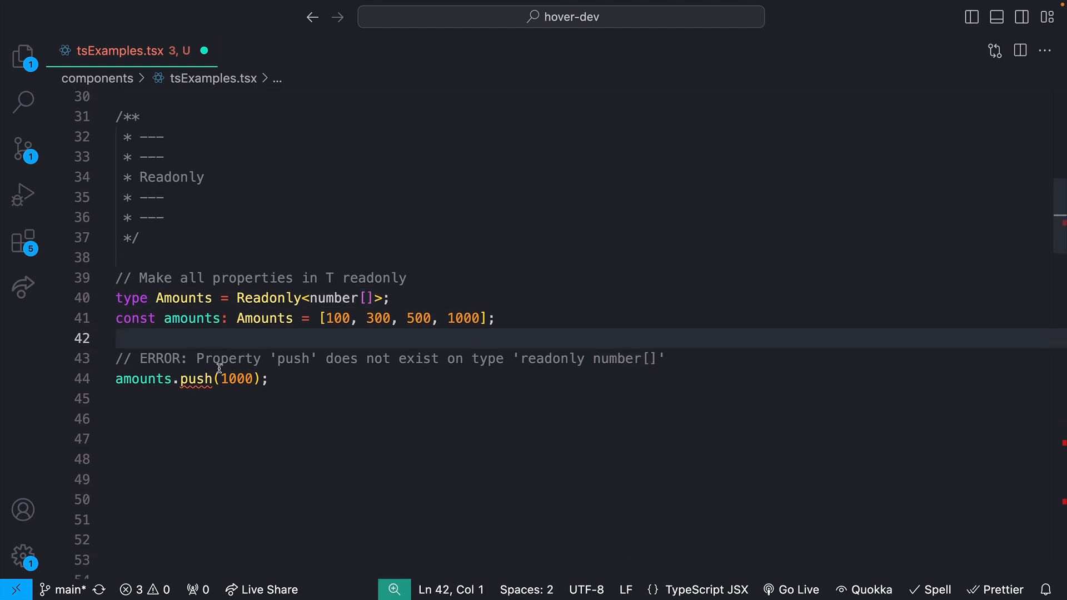
pyautogui.press('enter')
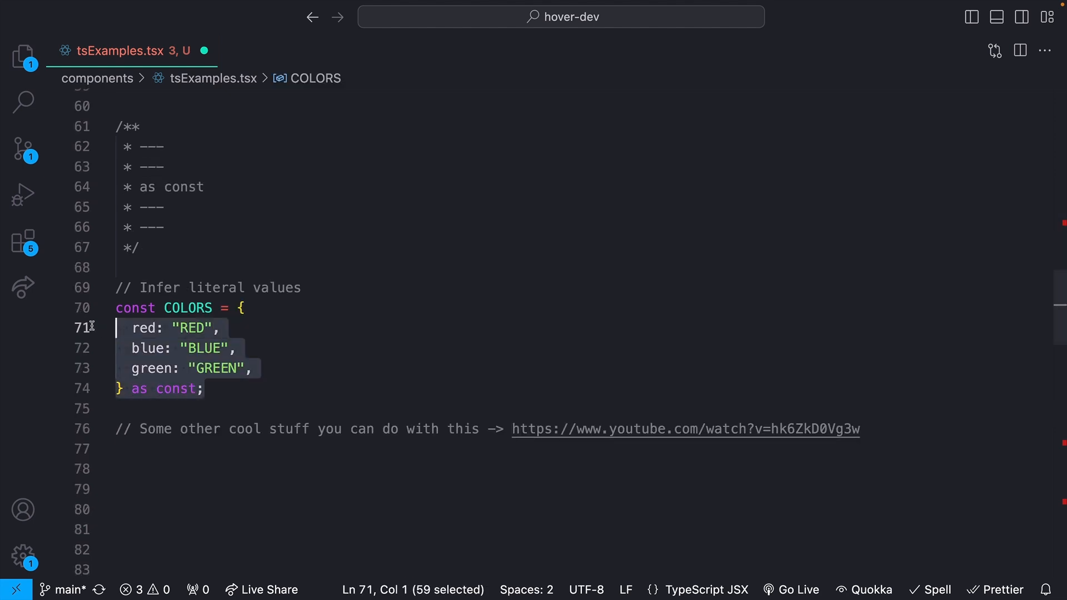
pyautogui.moveTo(138, 388)
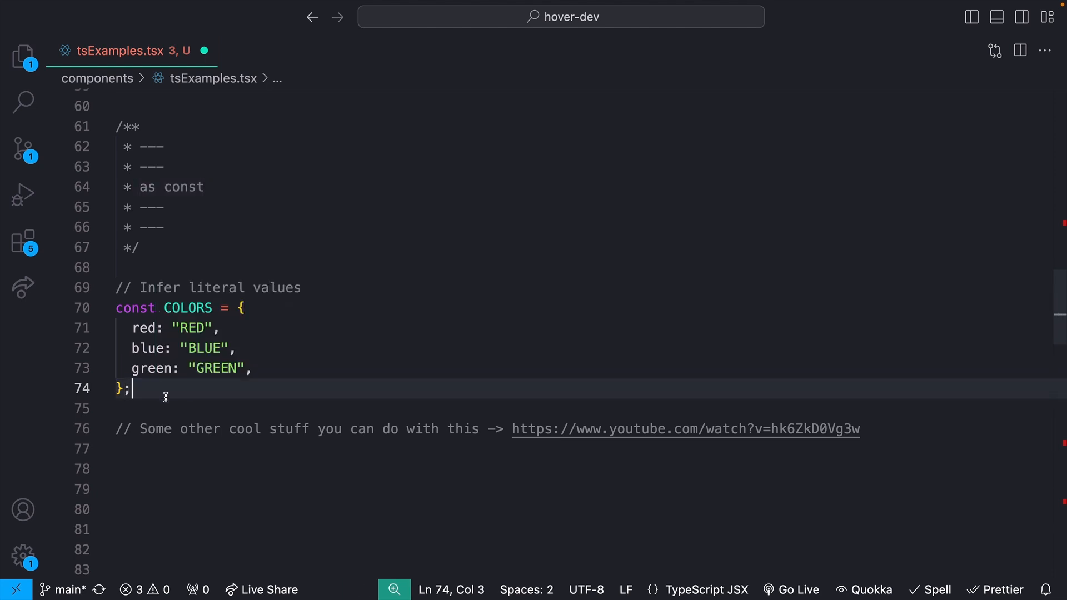
pyautogui.moveTo(167, 320)
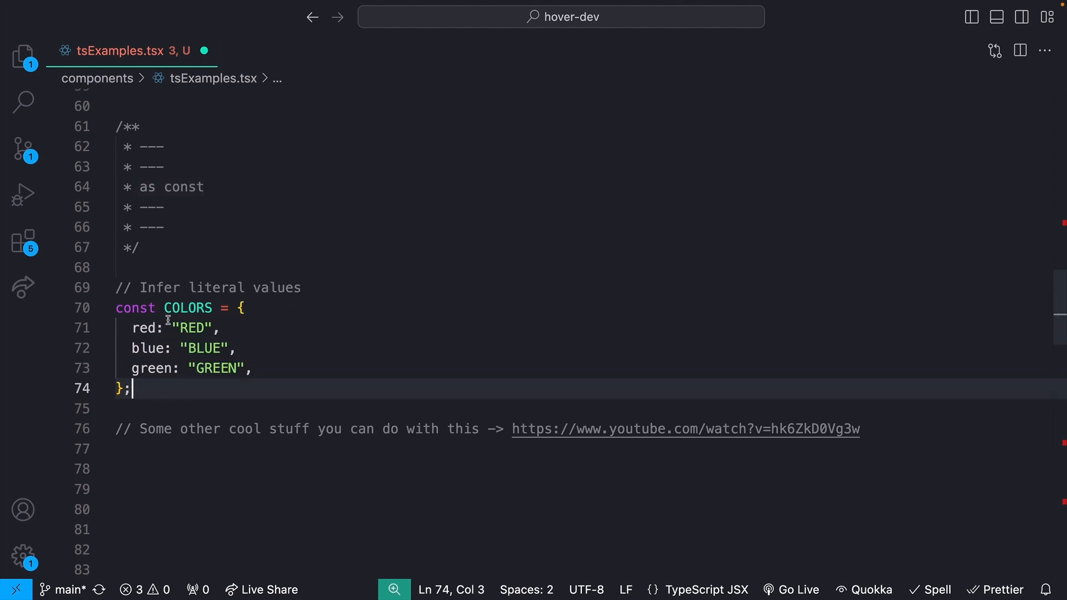
pyautogui.moveTo(188, 307)
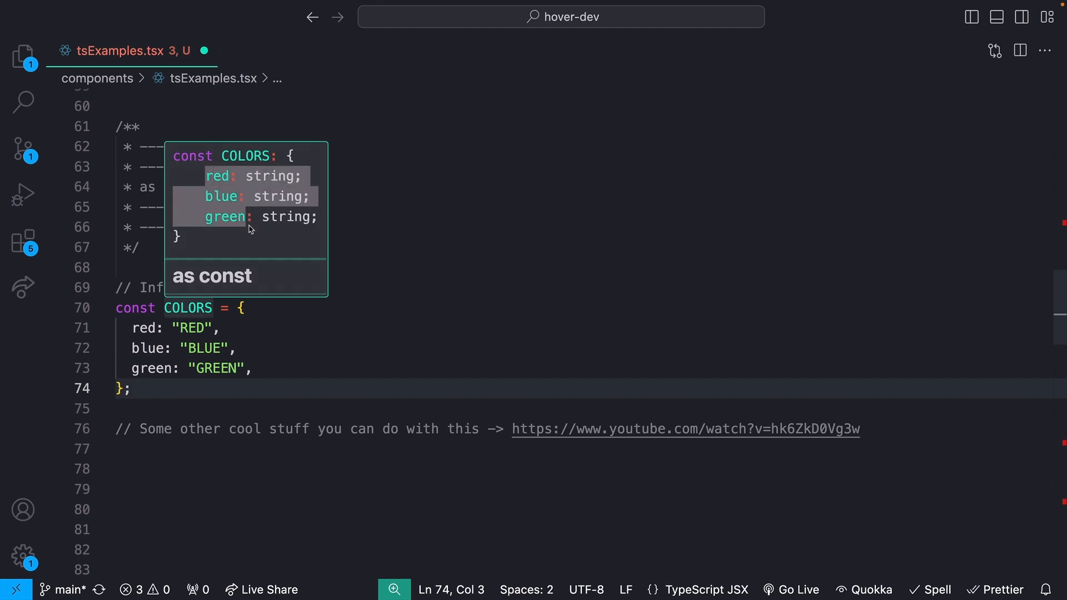
pyautogui.moveTo(272, 176)
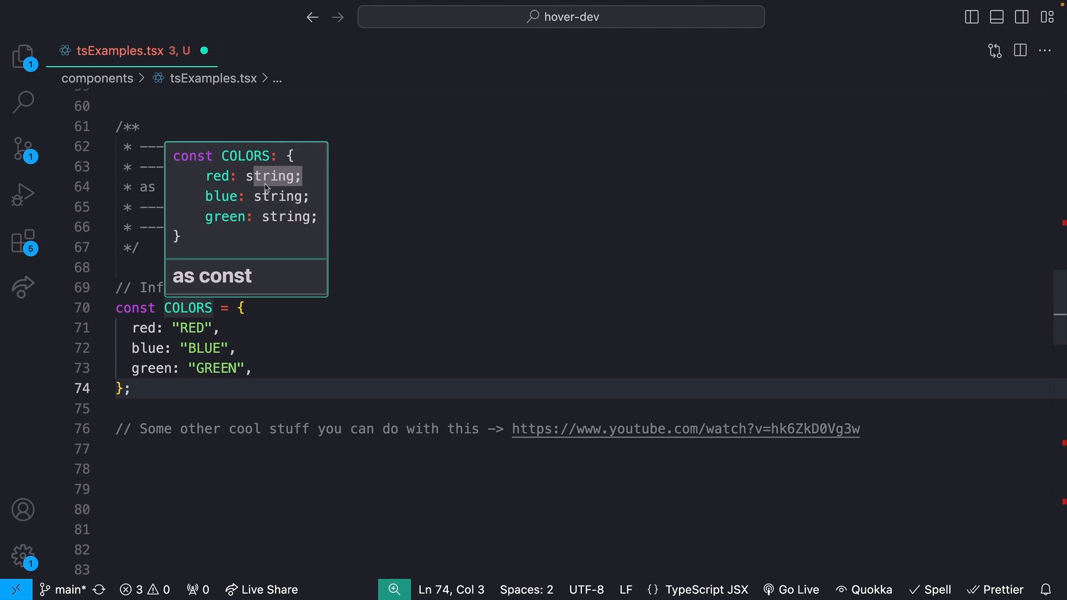
pyautogui.moveTo(277, 216)
pyautogui.write(' as const')
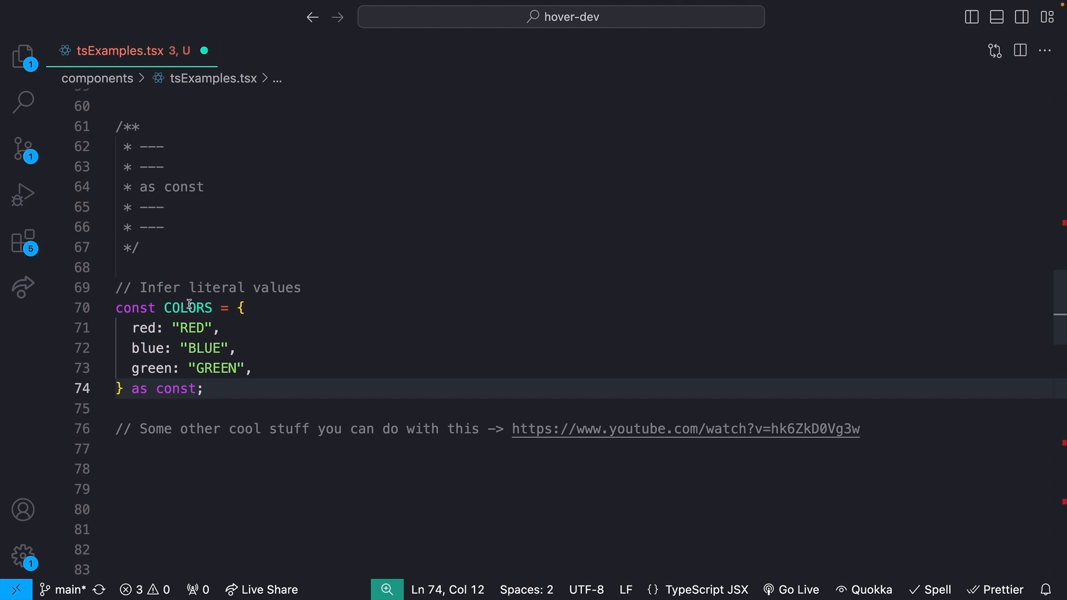
pyautogui.moveTo(188, 307)
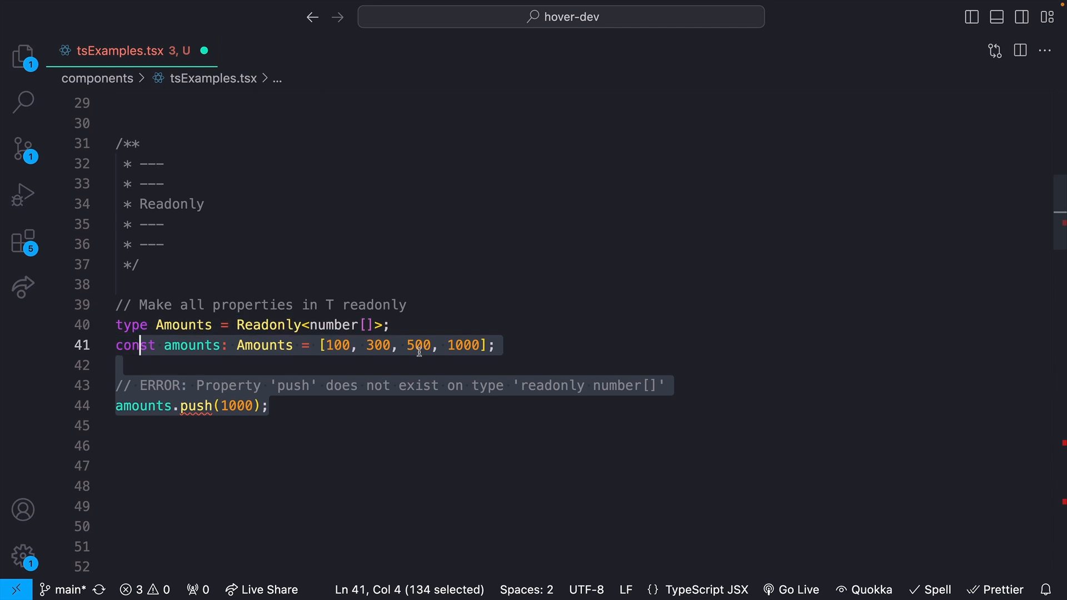
pyautogui.click(305, 346)
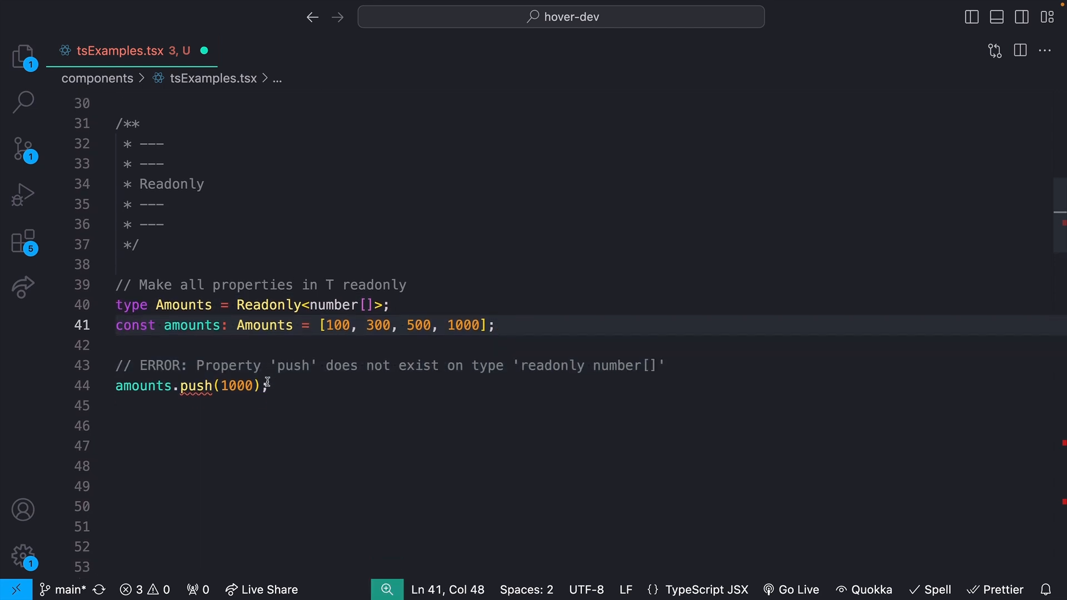
pyautogui.doubleClick(196, 290)
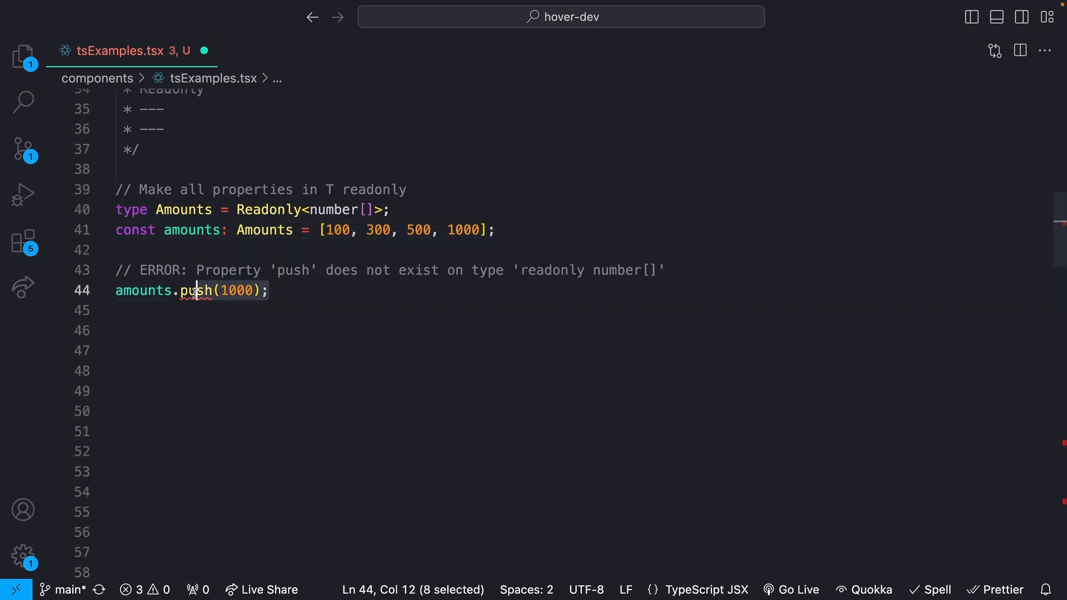
pyautogui.scroll(-3)
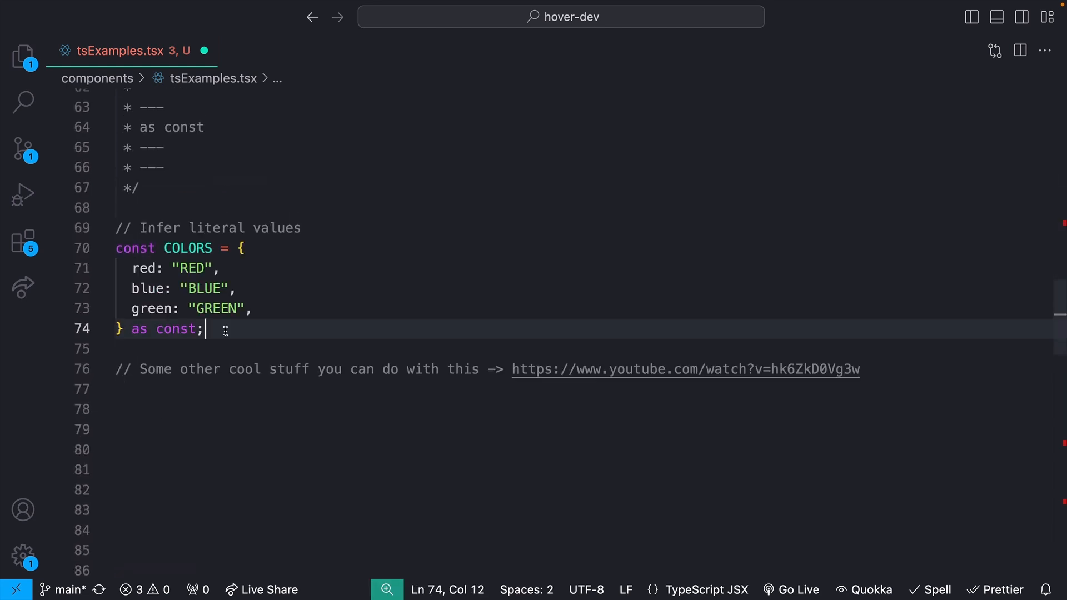
pyautogui.moveTo(862, 369)
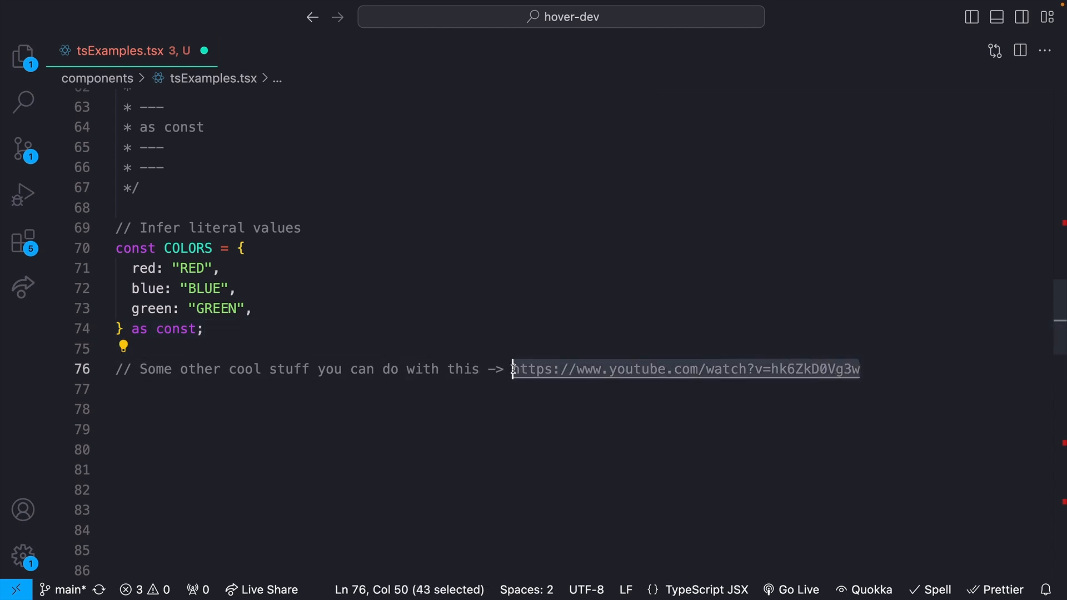
pyautogui.click(462, 349)
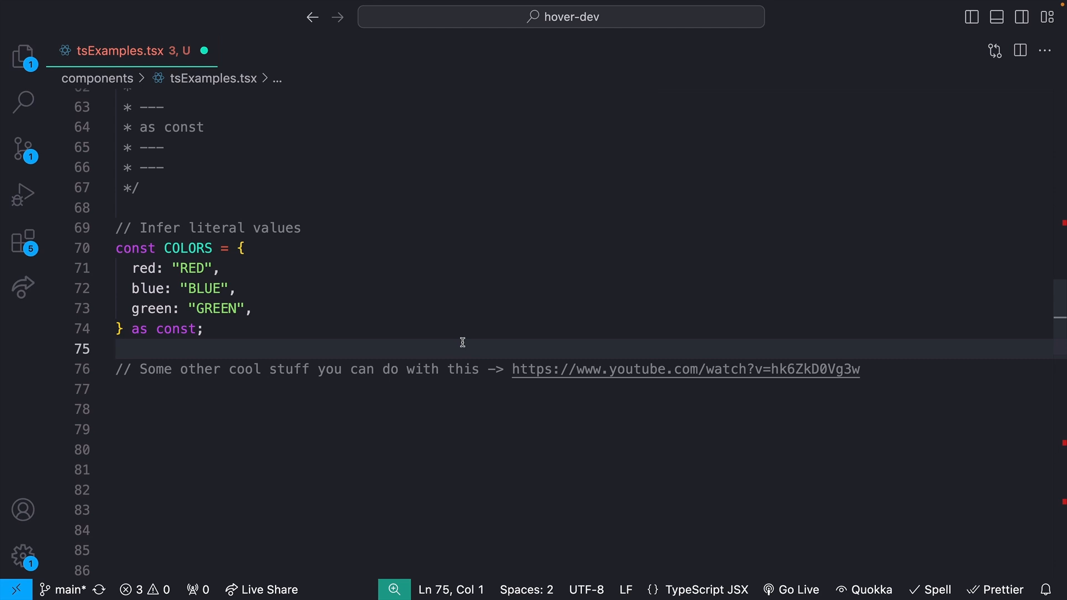
pyautogui.scroll(-3)
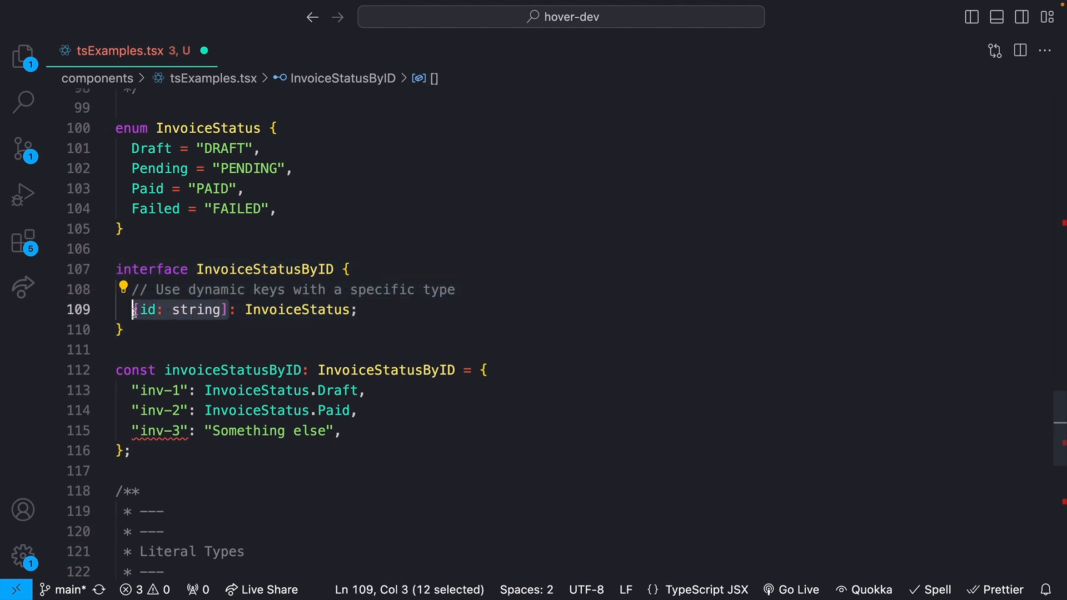
pyautogui.doubleClick(147, 310)
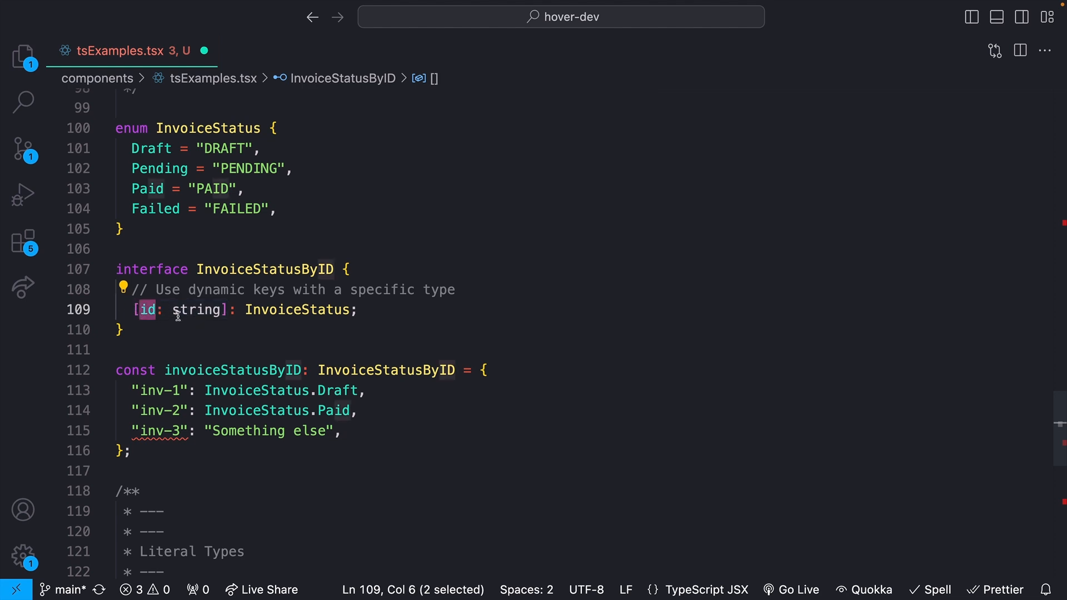
pyautogui.doubleClick(198, 310)
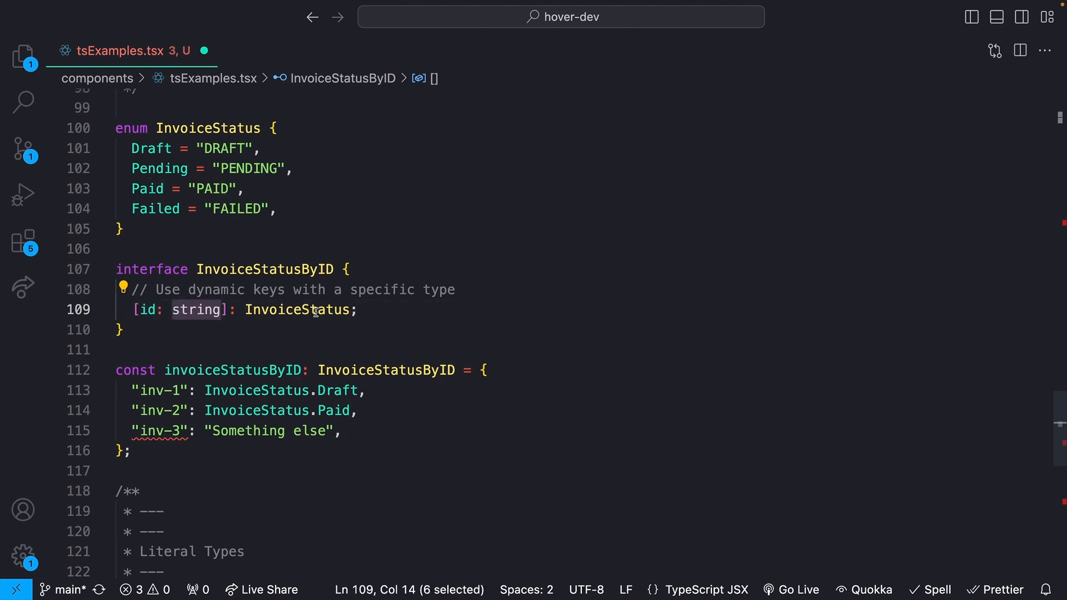
pyautogui.doubleClick(300, 309)
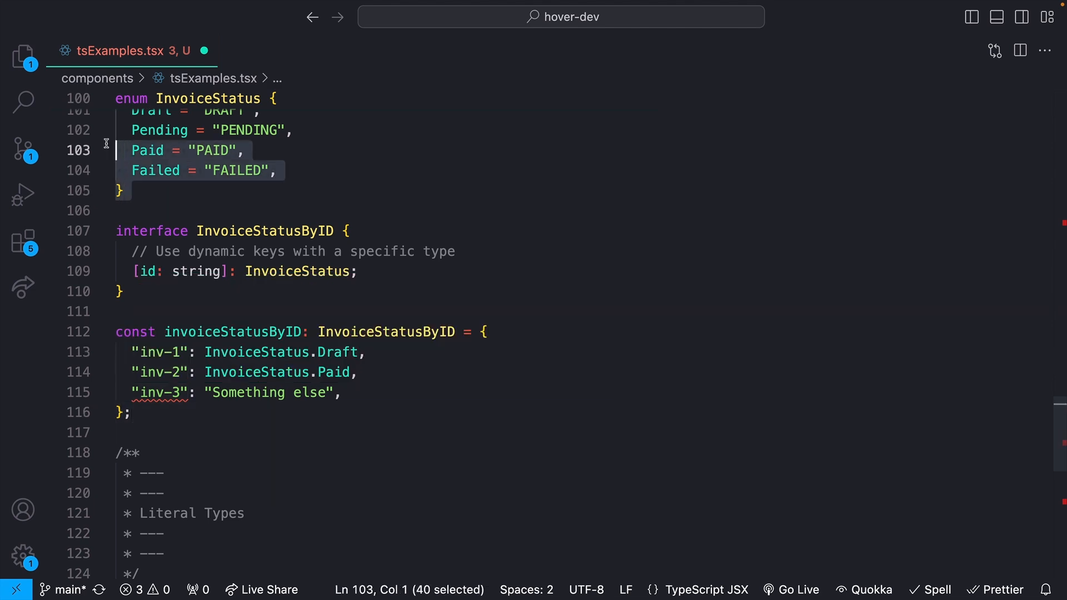
pyautogui.scroll(-3)
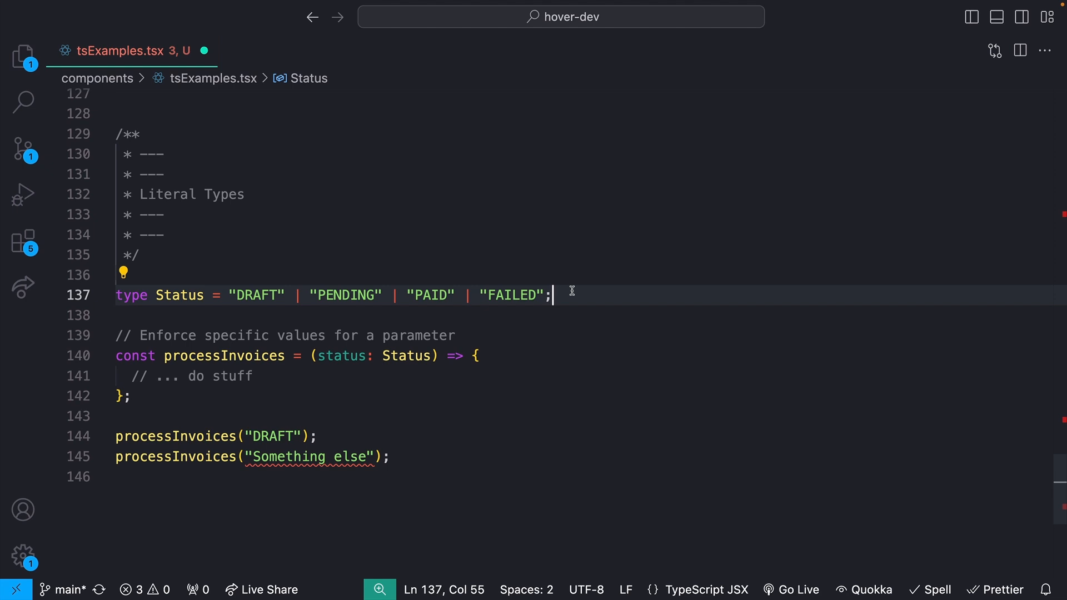
pyautogui.doubleClick(197, 356)
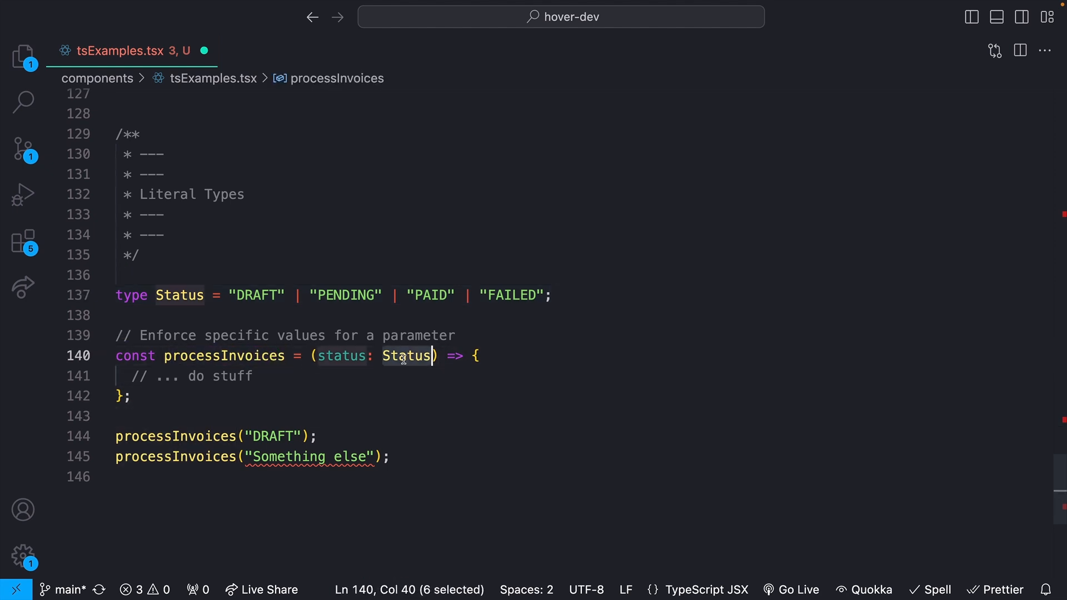
pyautogui.write('string')
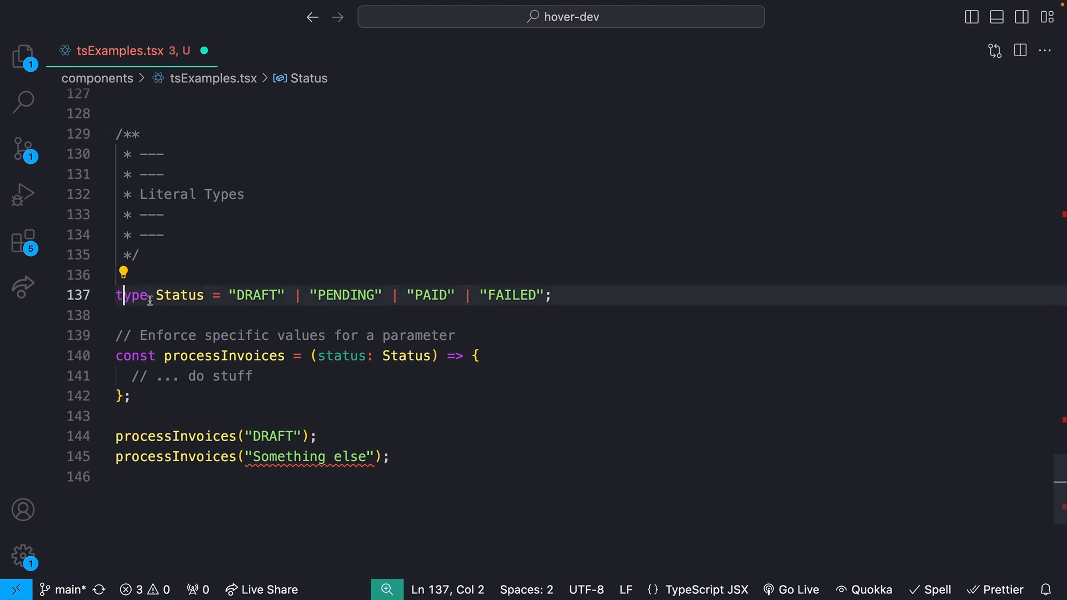
pyautogui.click(552, 294)
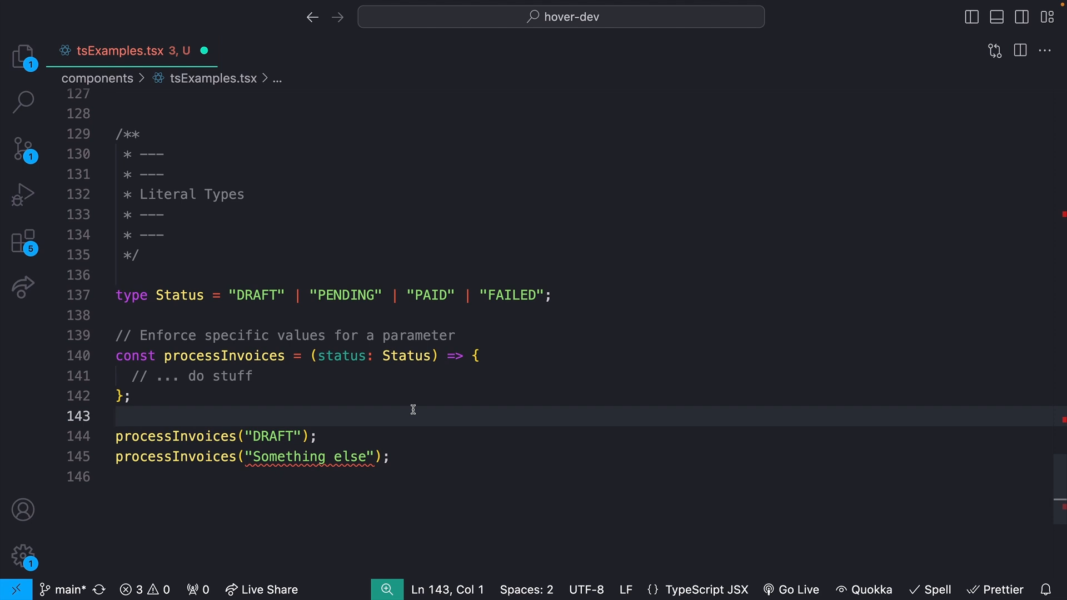
pyautogui.scroll(3)
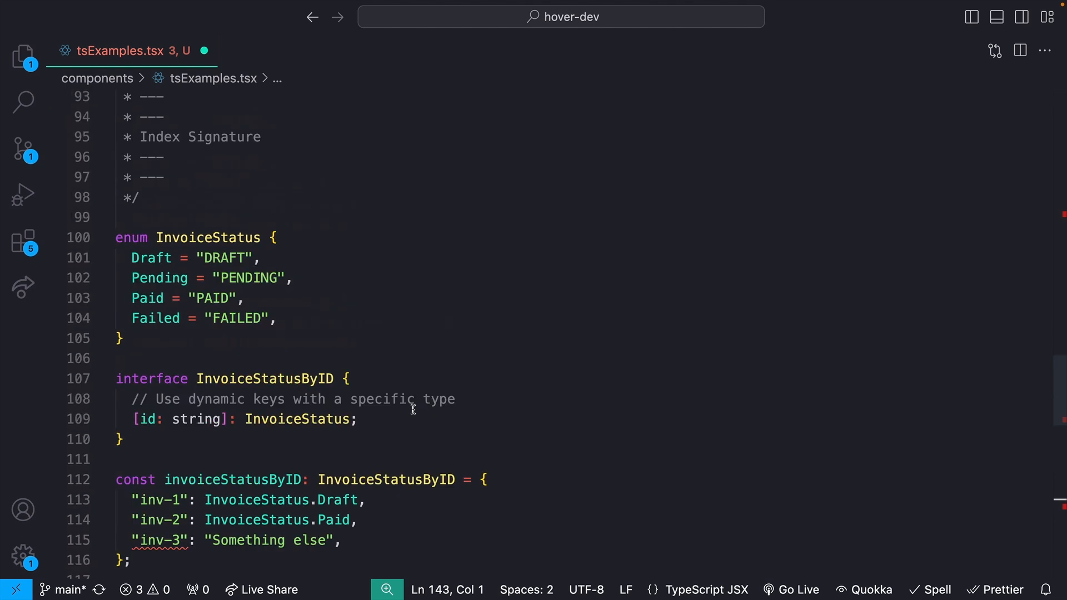